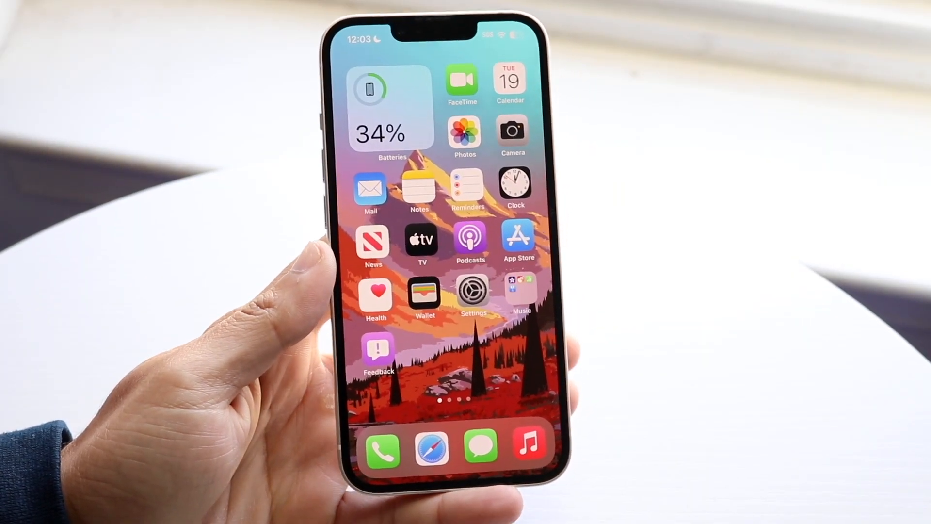
# Step: Visit Settings from the Home Screen, browse it, then lock and wake the phone
pyautogui.hscroll(-3)
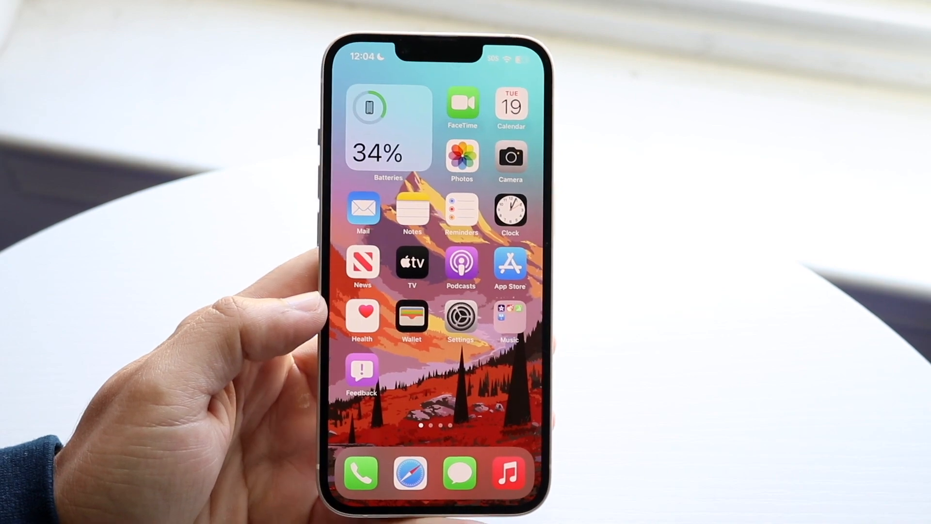
pyautogui.click(460, 316)
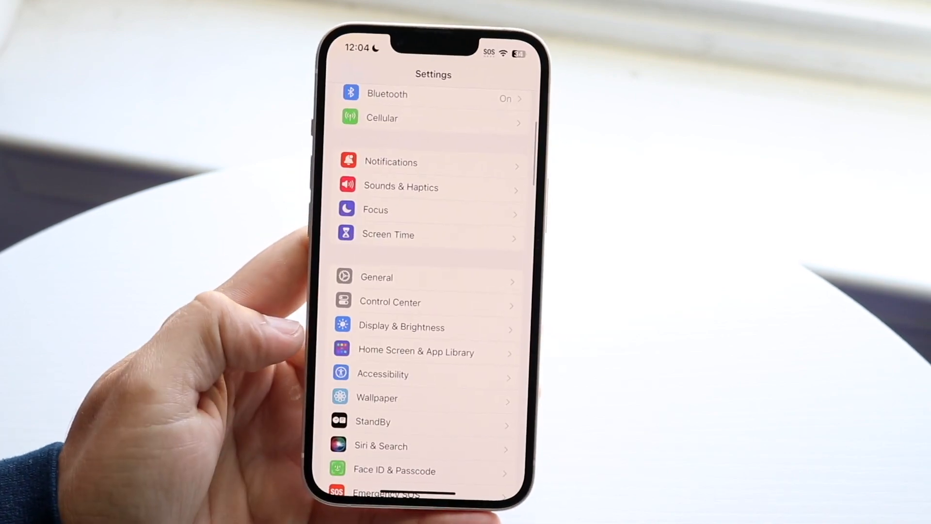
pyautogui.scroll(-3)
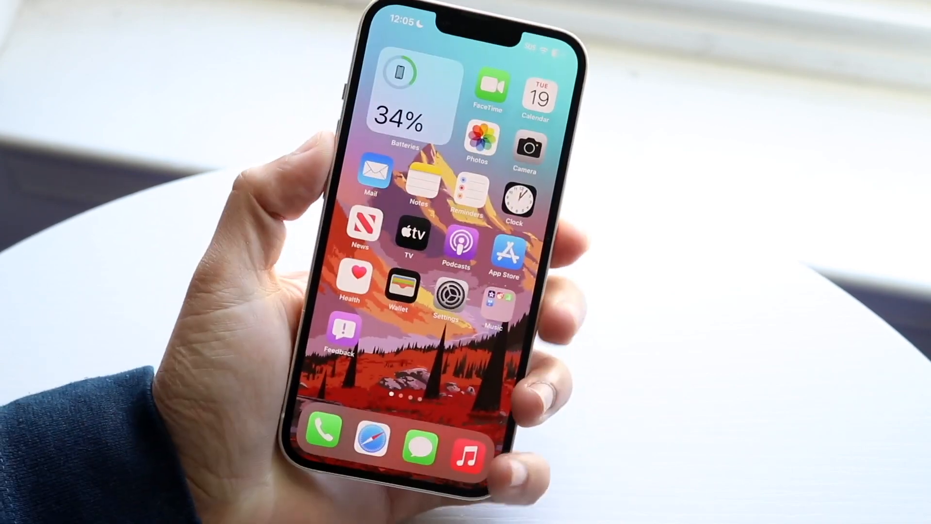
pyautogui.press('power')
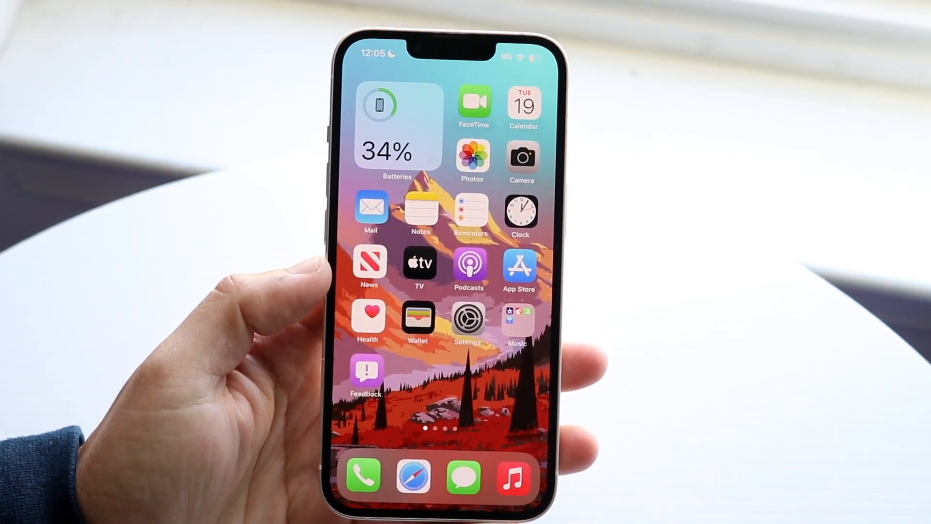
# Step: Swipe to the last Home Screen page and launch the App Store on its Today tab
pyautogui.hscroll(-3)
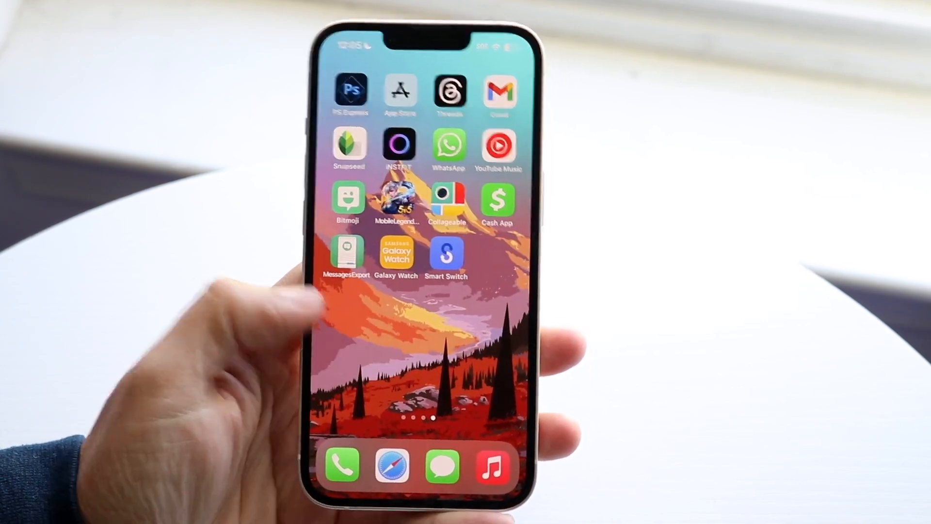
pyautogui.hscroll(-3)
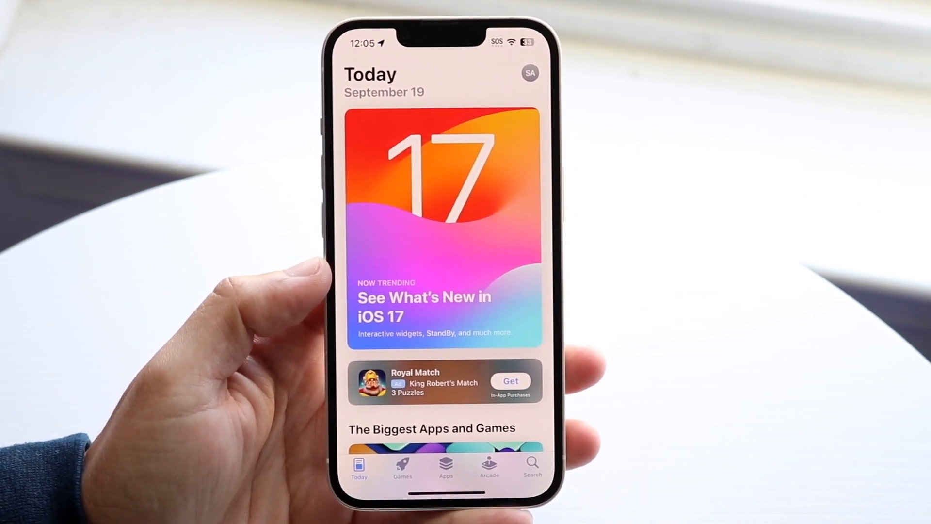
# Step: Show the Account page via the profile picture and scroll through its 19 upcoming automatic updates
pyautogui.click(529, 72)
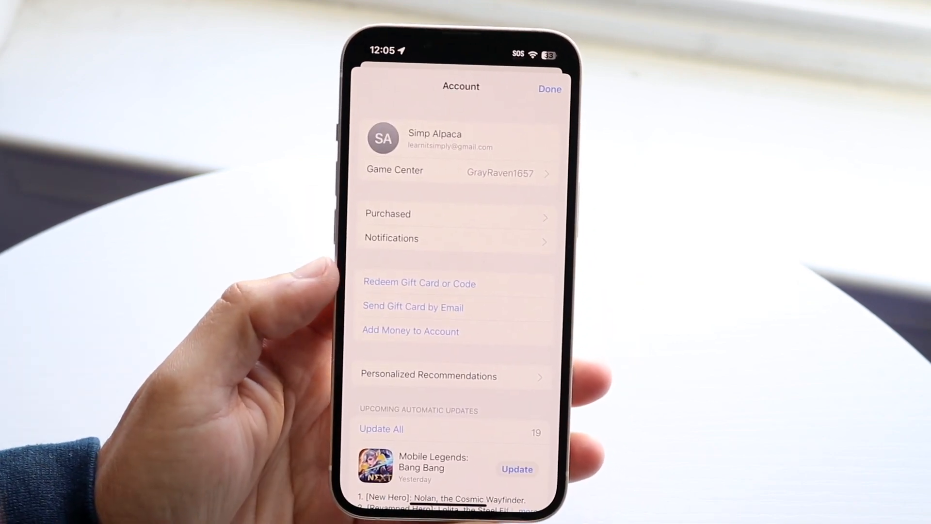
pyautogui.scroll(-3)
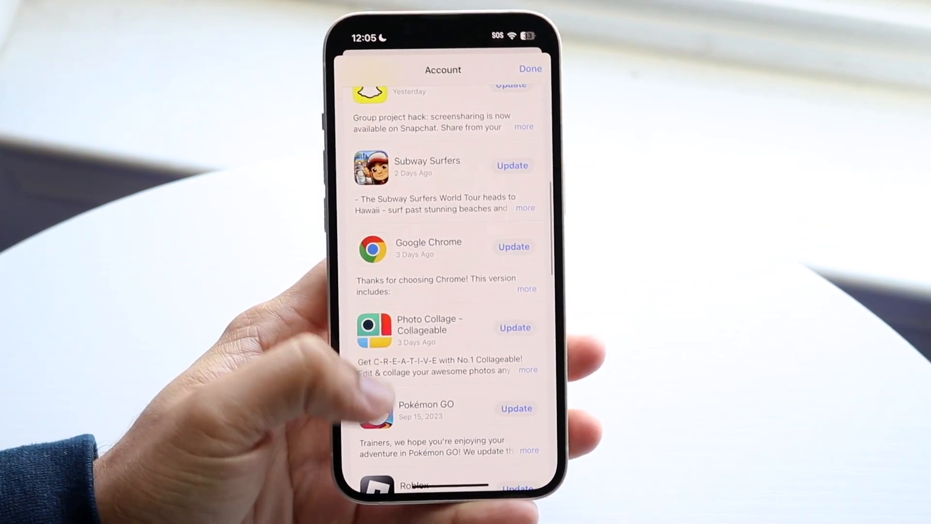
pyautogui.scroll(-3)
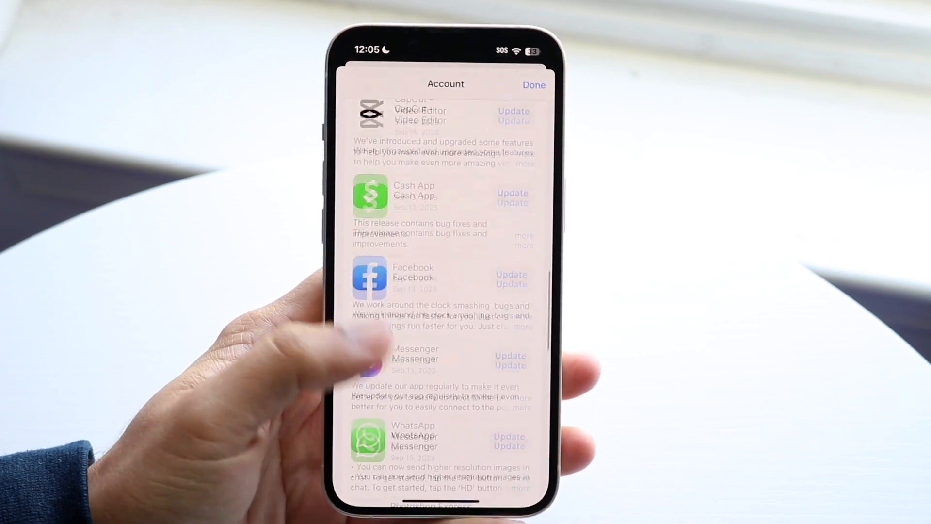
pyautogui.scroll(-3)
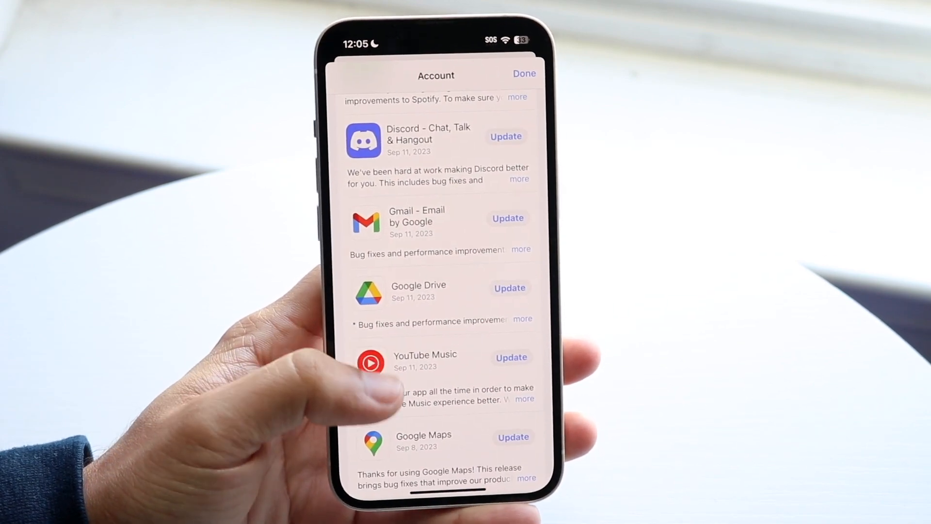
pyautogui.scroll(-3)
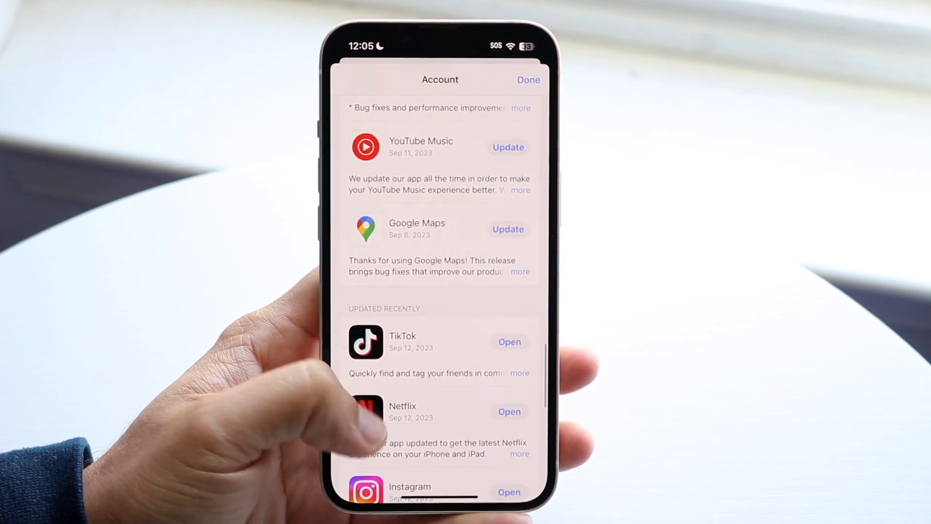
pyautogui.scroll(-3)
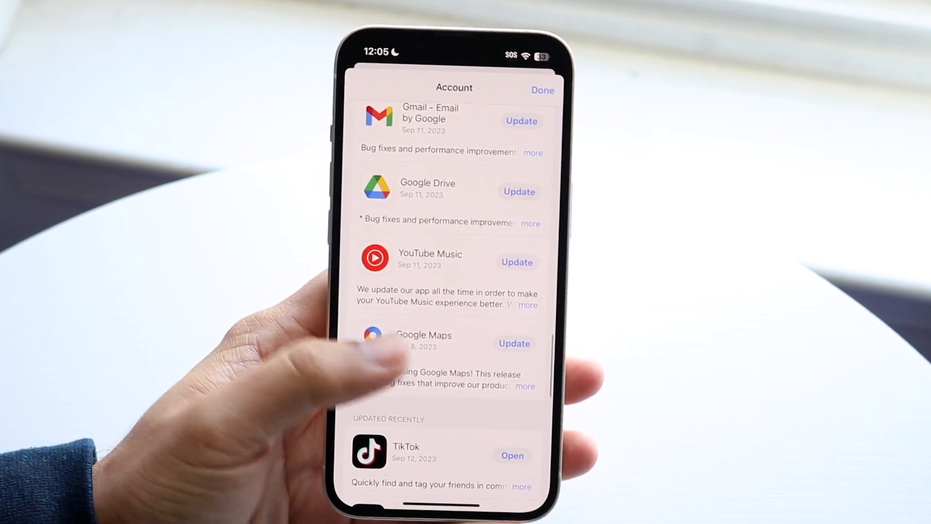
pyautogui.scroll(-3)
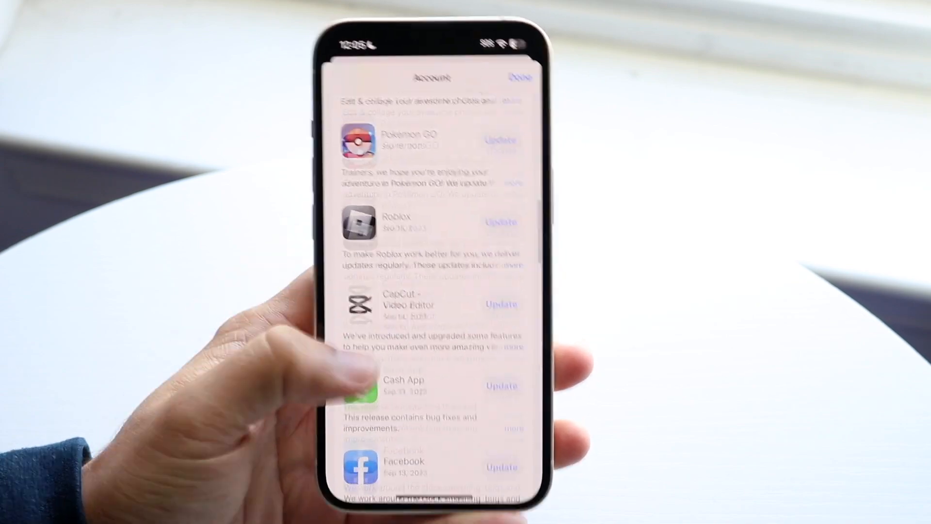
pyautogui.scroll(-3)
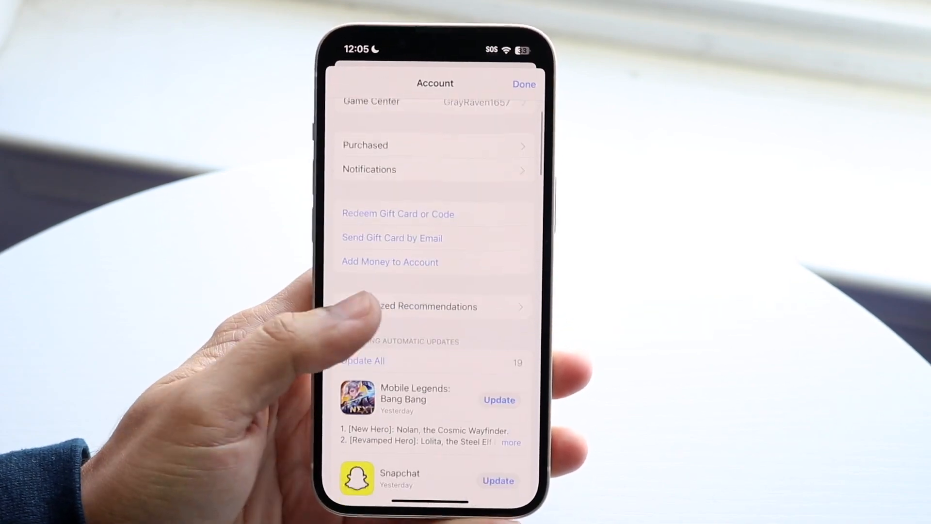